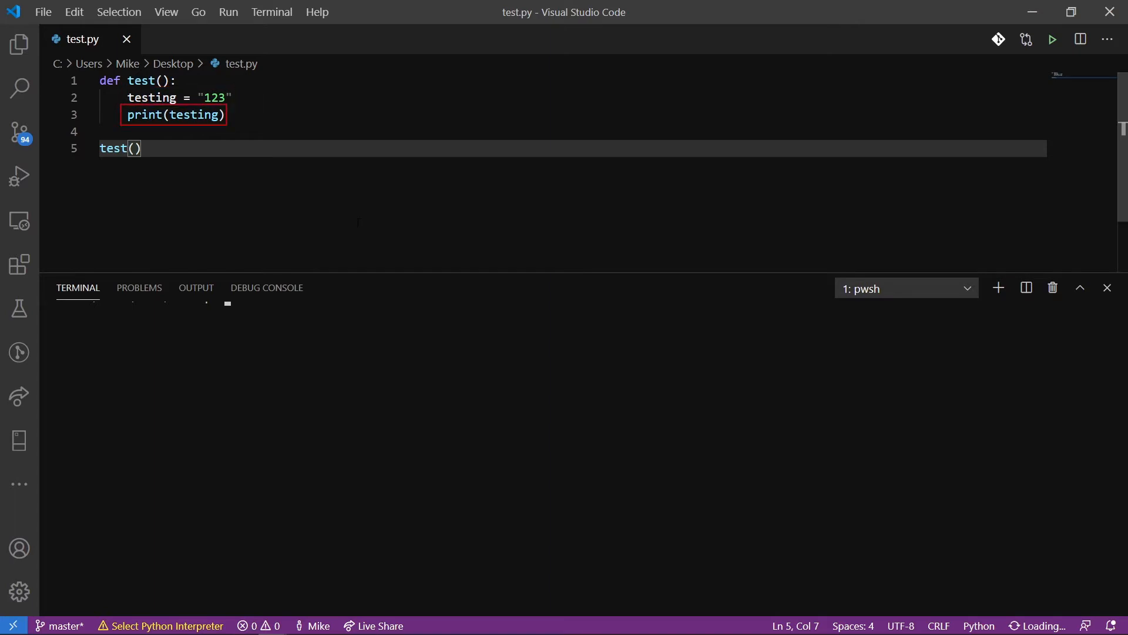
mouse_move(342, 230)
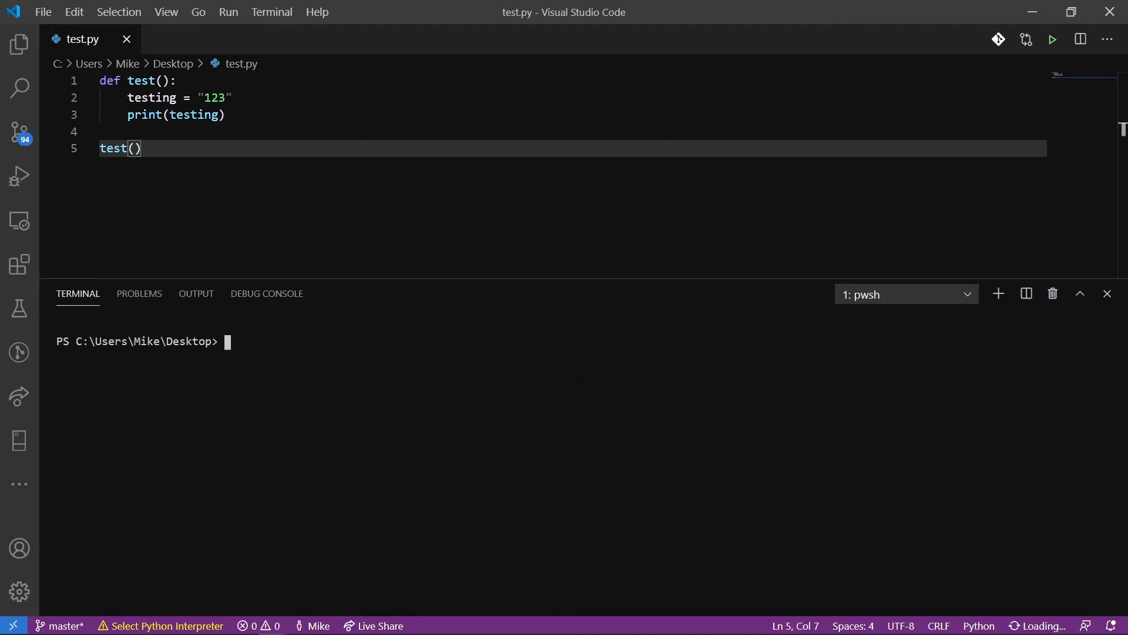
Enter the command to run test.py in the terminal.
text(python .\tech-process-edited.mp3)
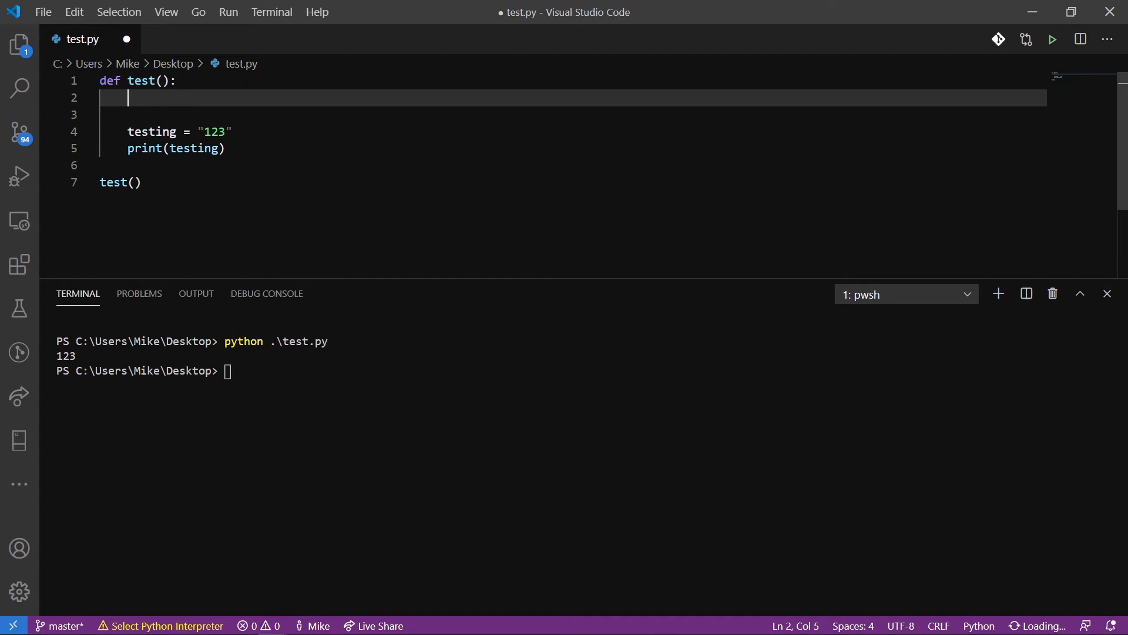
Declare testing1 = "hello there, youtube" on line 2 of test.py.
text(testing1)
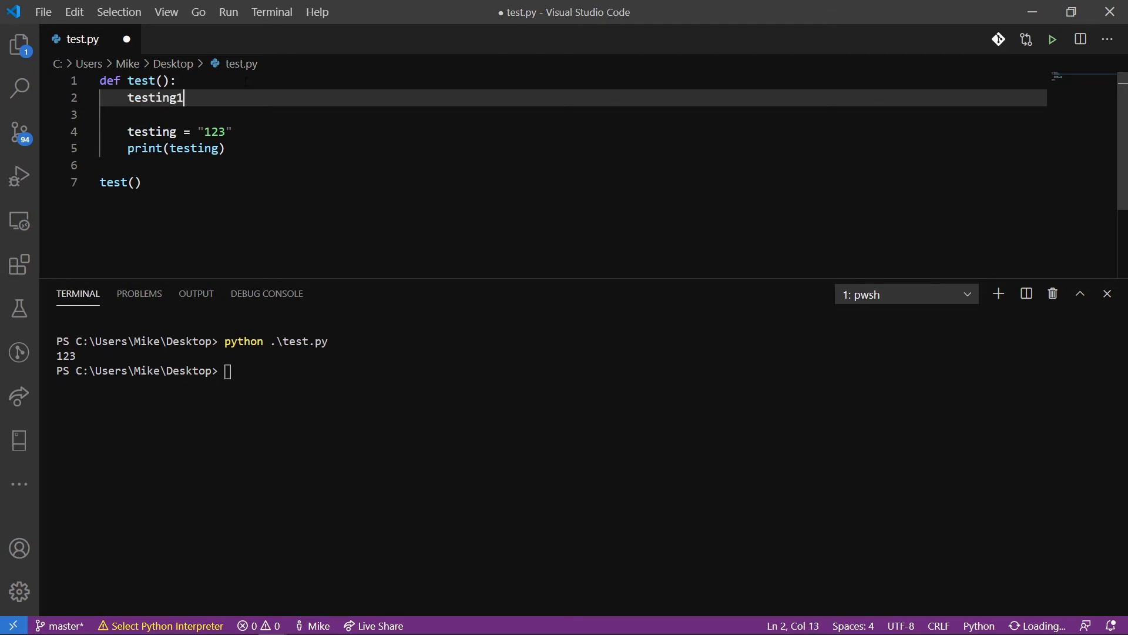
text(= "")
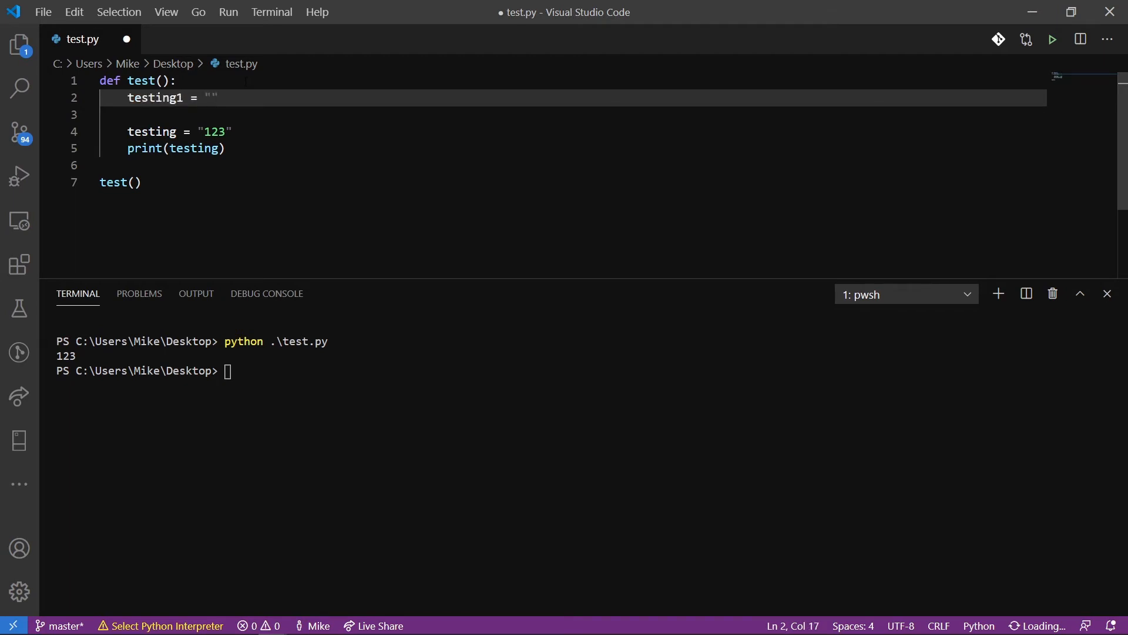
text(hello there)
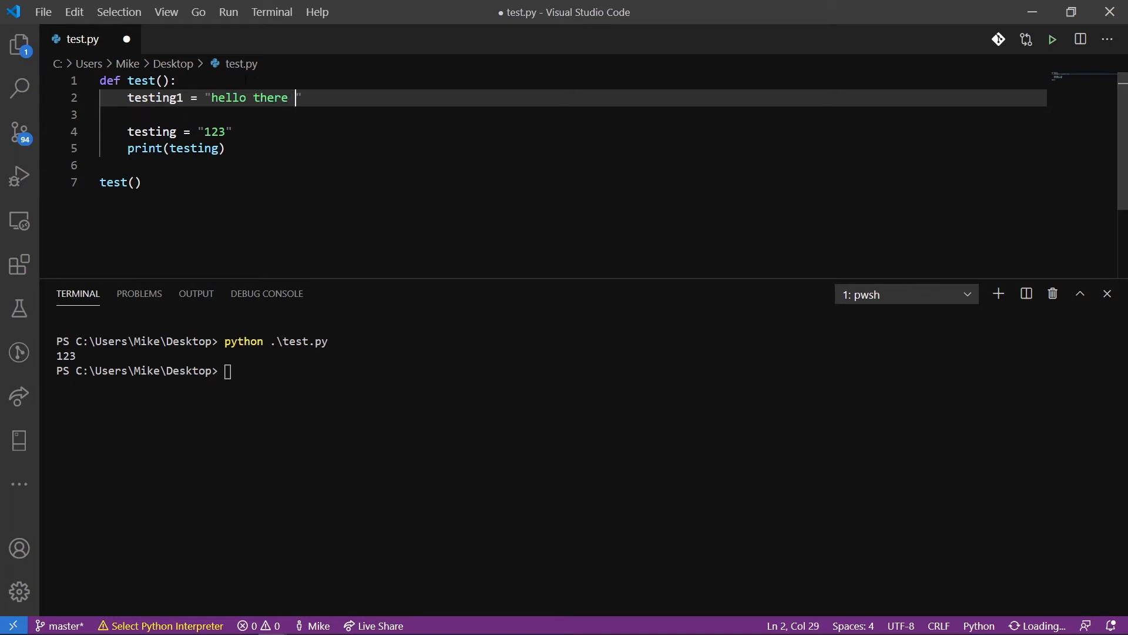
text(youtube)
click(574, 165)
text(print)
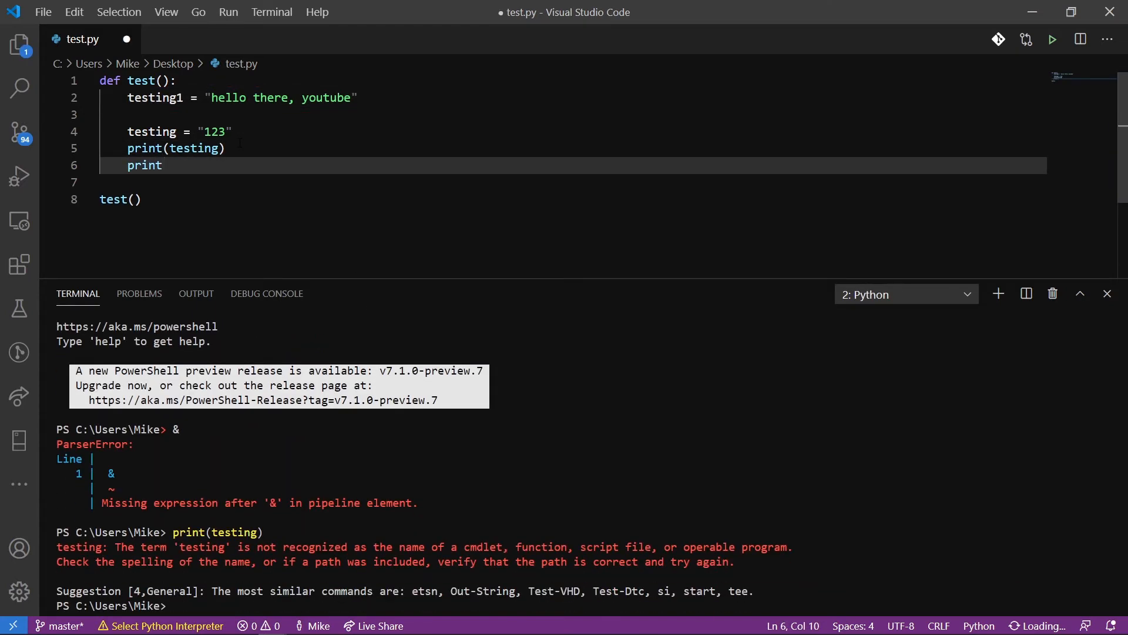
Finish print(testing1) and run test.py to print 123 and hello there, youtube.
text(())
click(583, 605)
text(python .\test.py)
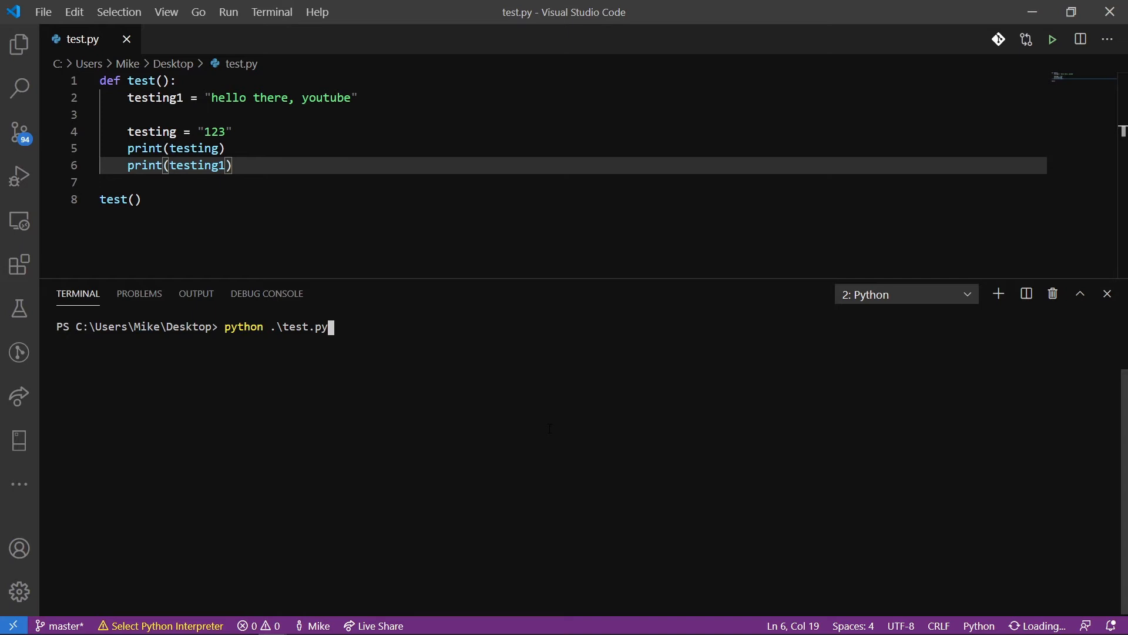
key(Enter)
text(python .\test.py)
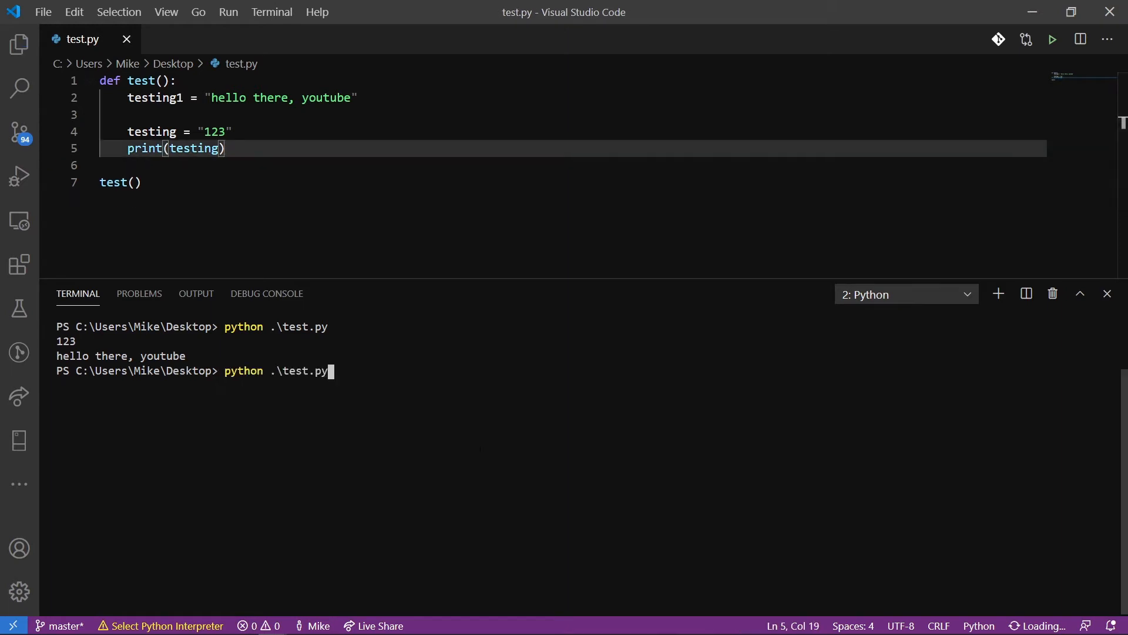
Rerun python .\test.py with testing1 unused, printing only 123.
key(Enter)
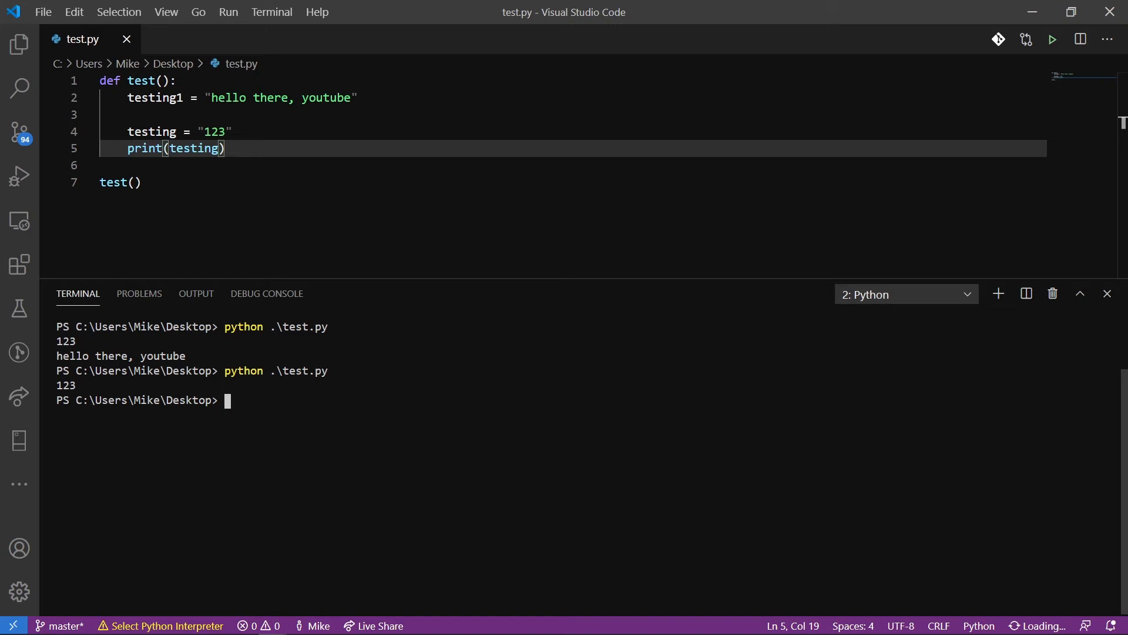
mouse_move(419, 452)
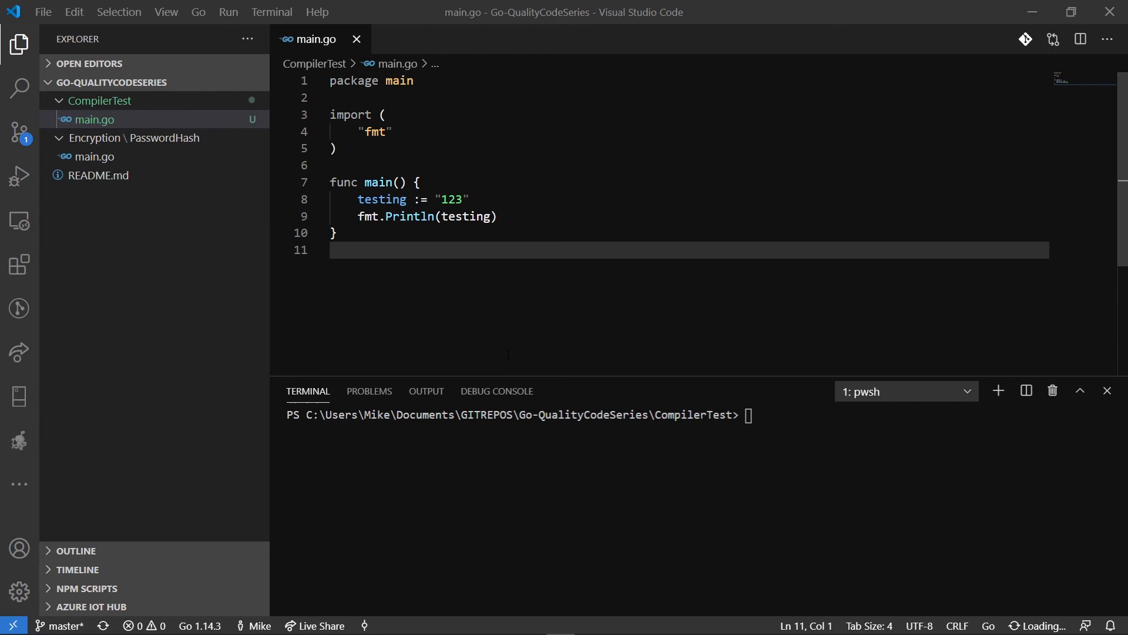
mouse_move(500, 305)
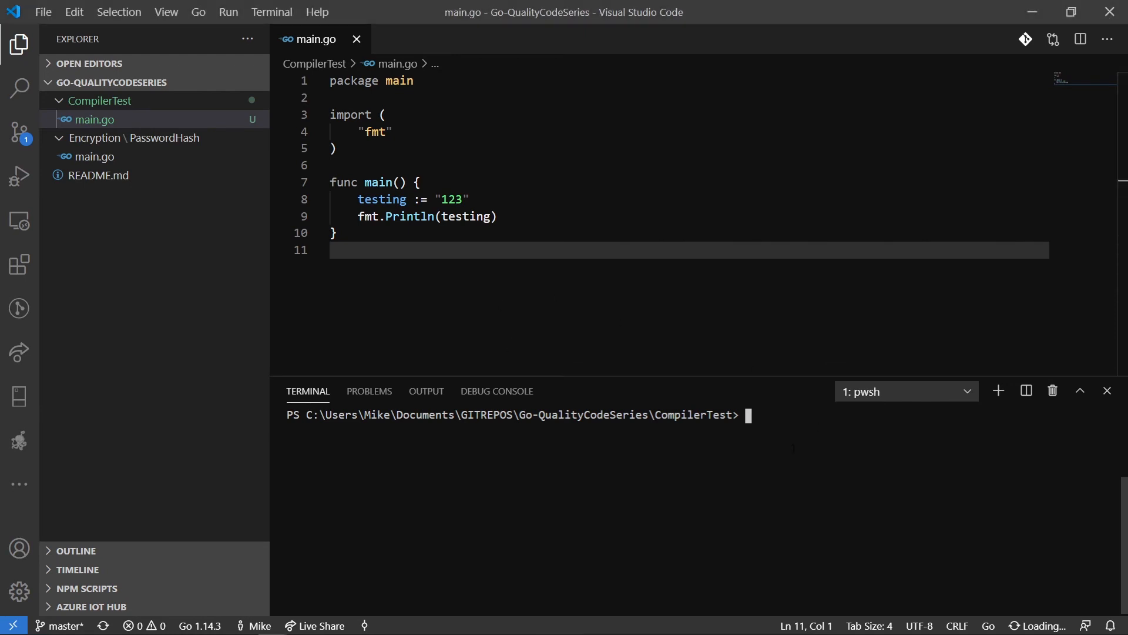
Clear the terminal before running main.go.
text(cclear)
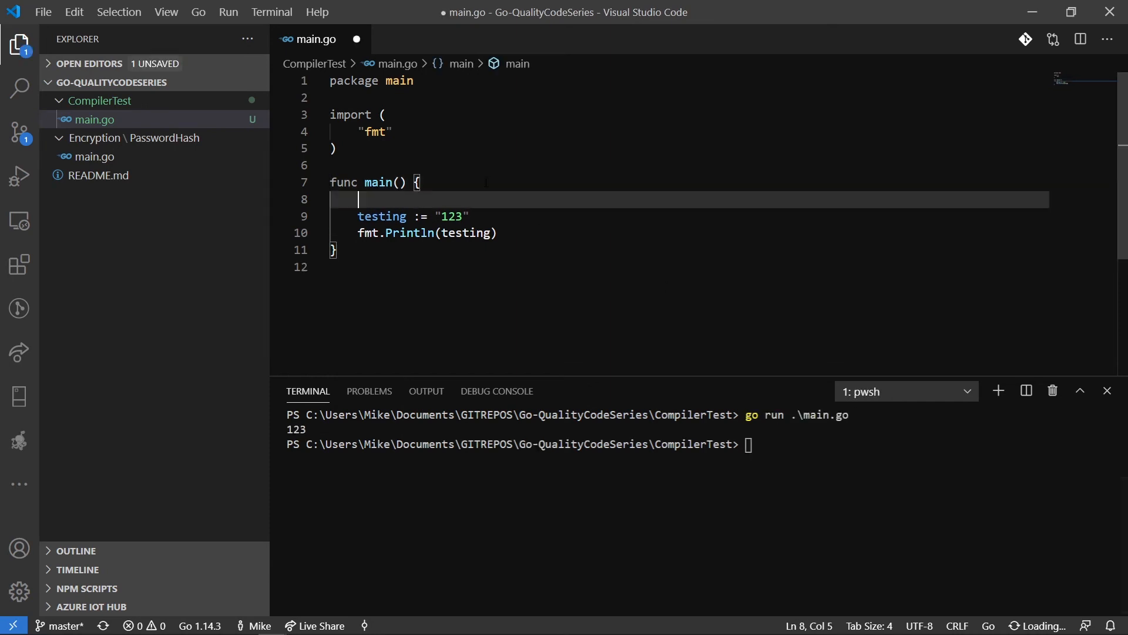
Type testing1 := "Hello There, YouTube!" on line 8 of main.go.
text(testing)
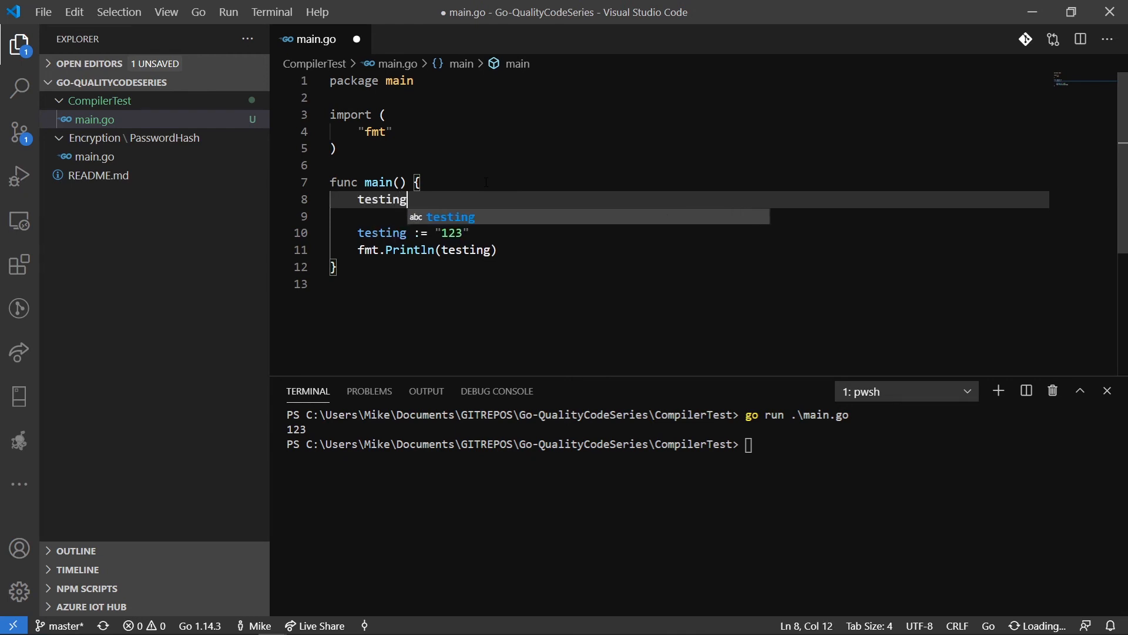
text(1 := "H)
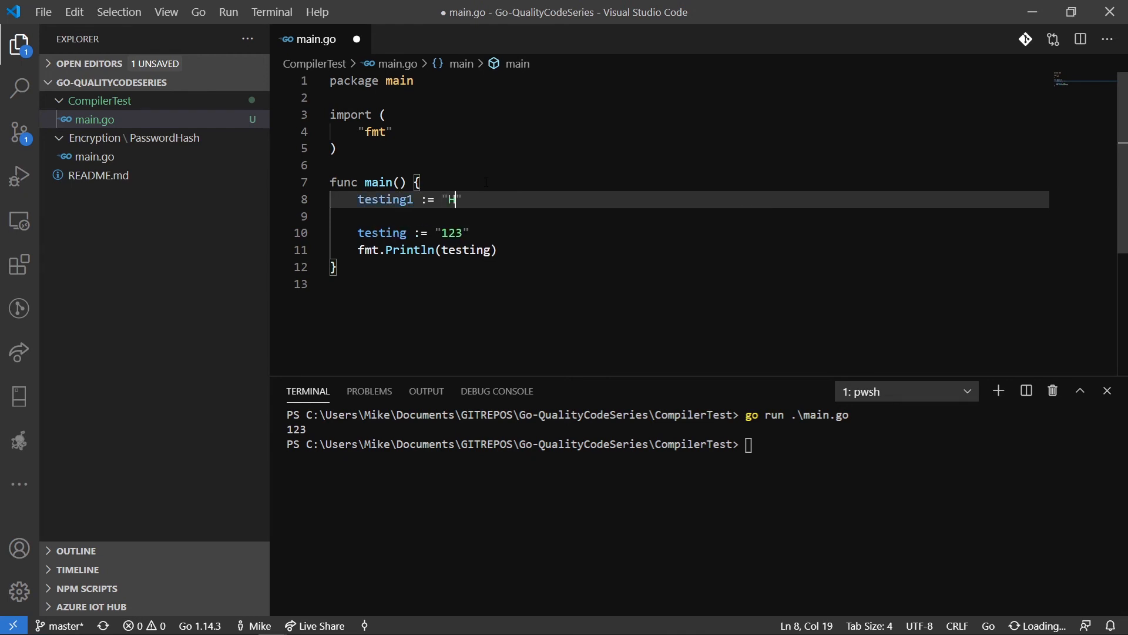
text(ello There, YouTube!)
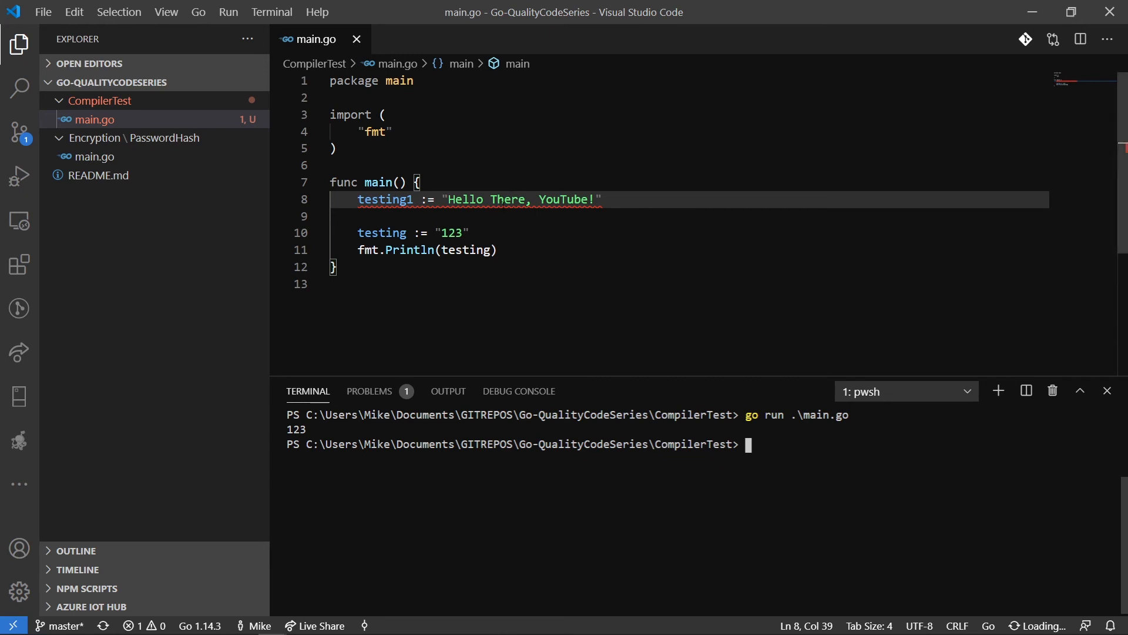
mouse_move(385, 198)
text(go run .\main.go)
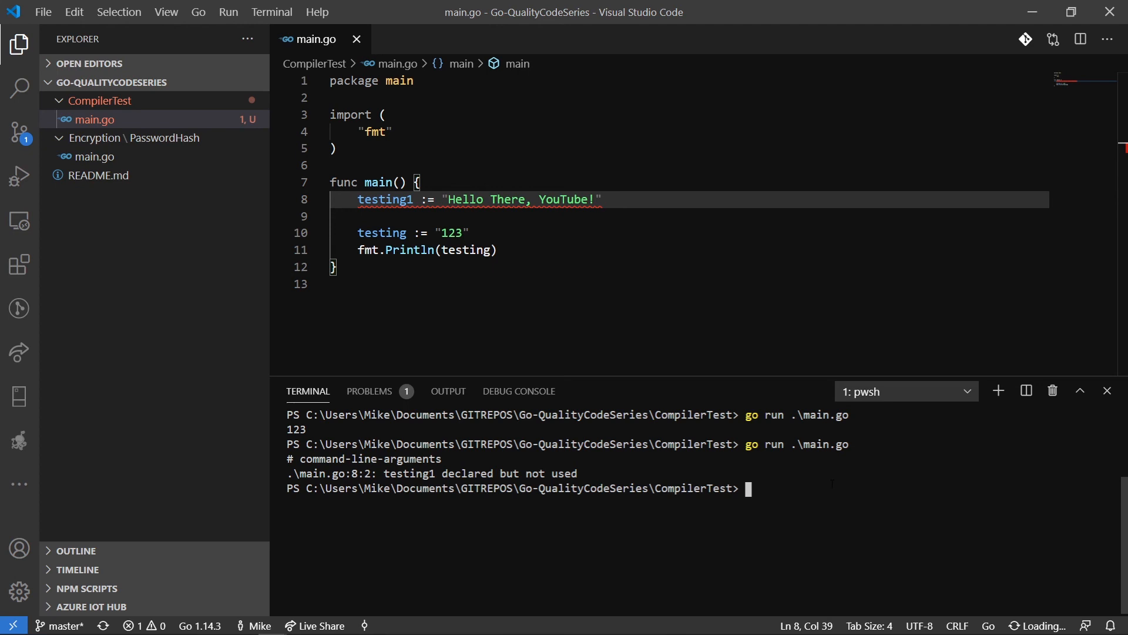
mouse_move(770, 475)
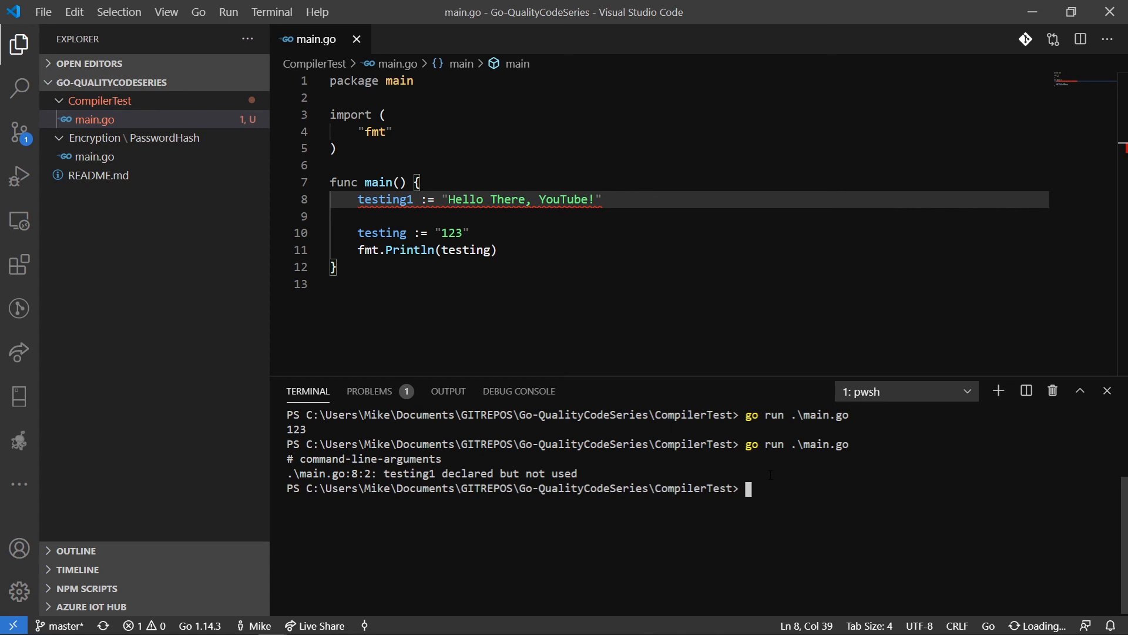